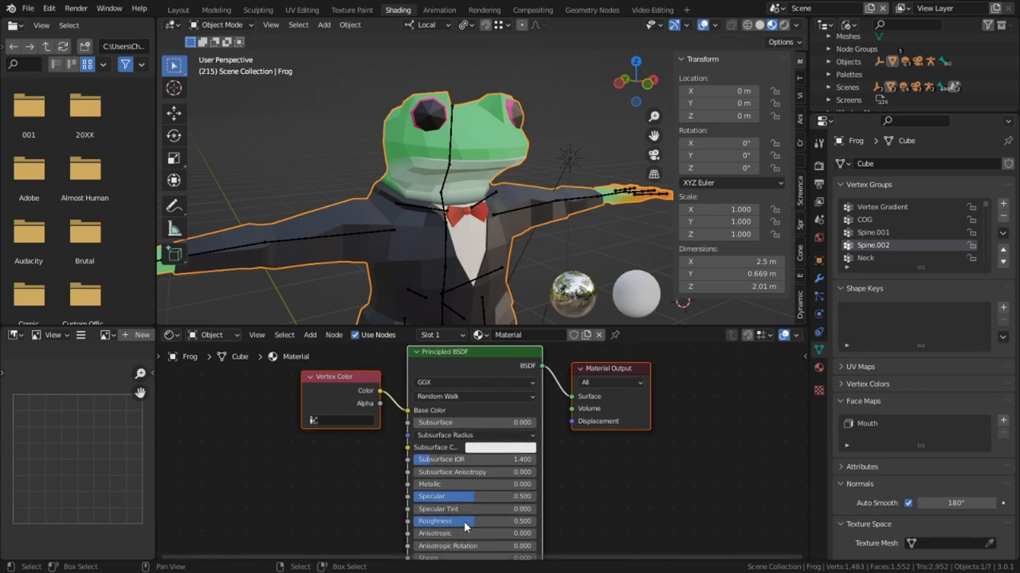
Connect the frog's Vertex Color to a Diffuse BSDF in place of the Principled BSDF.
left_click_drag(446, 521, 521, 521)
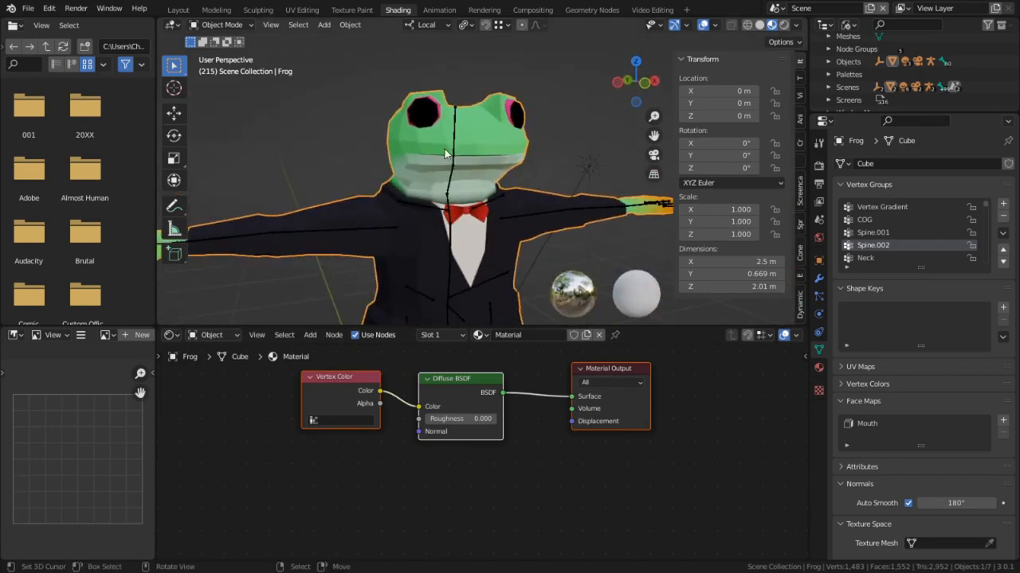
In Layout, enter Edit Mode on the frog and apply Smooth Faces to every face.
left_click(178, 10)
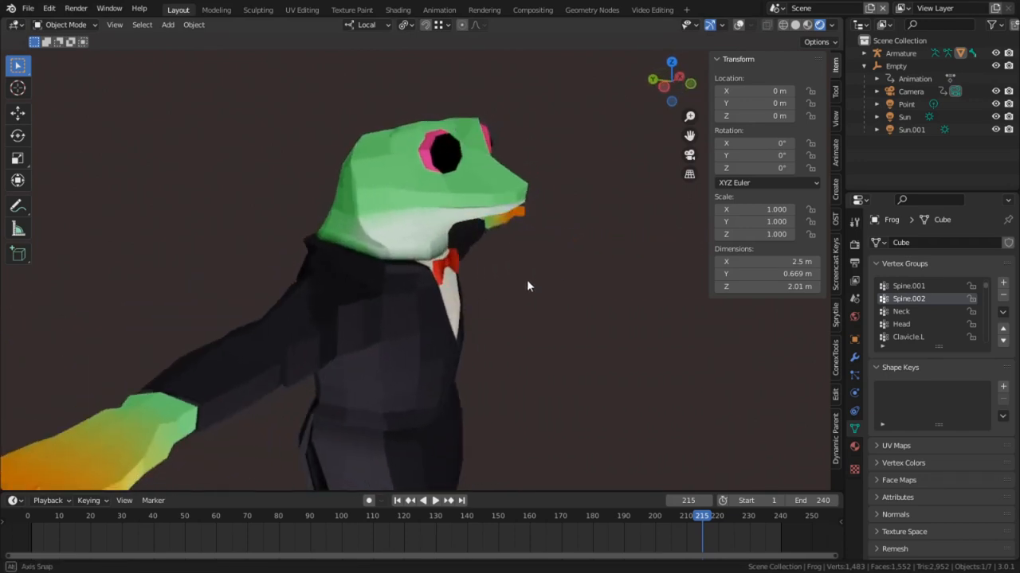
key("Tab")
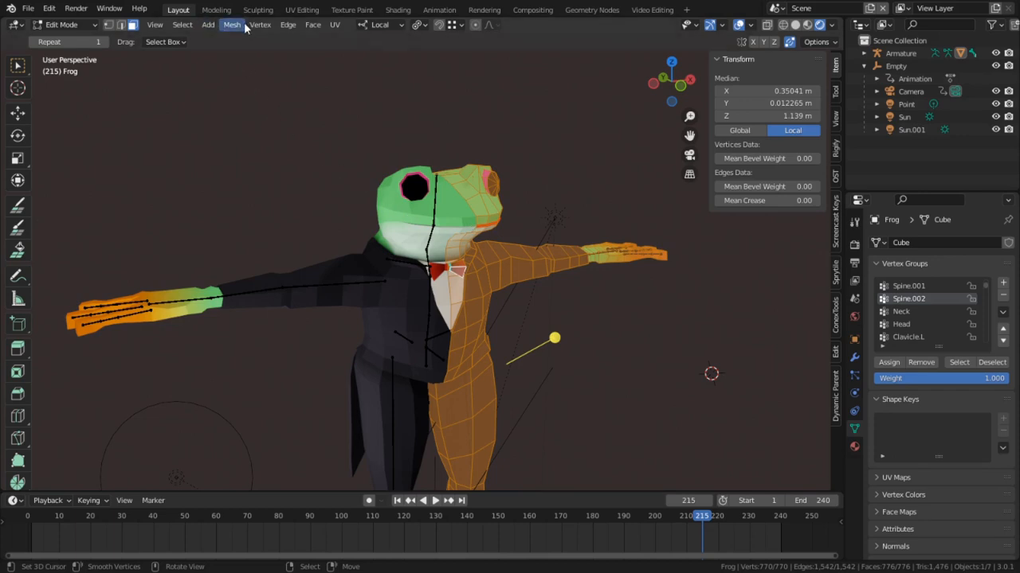
left_click(231, 24)
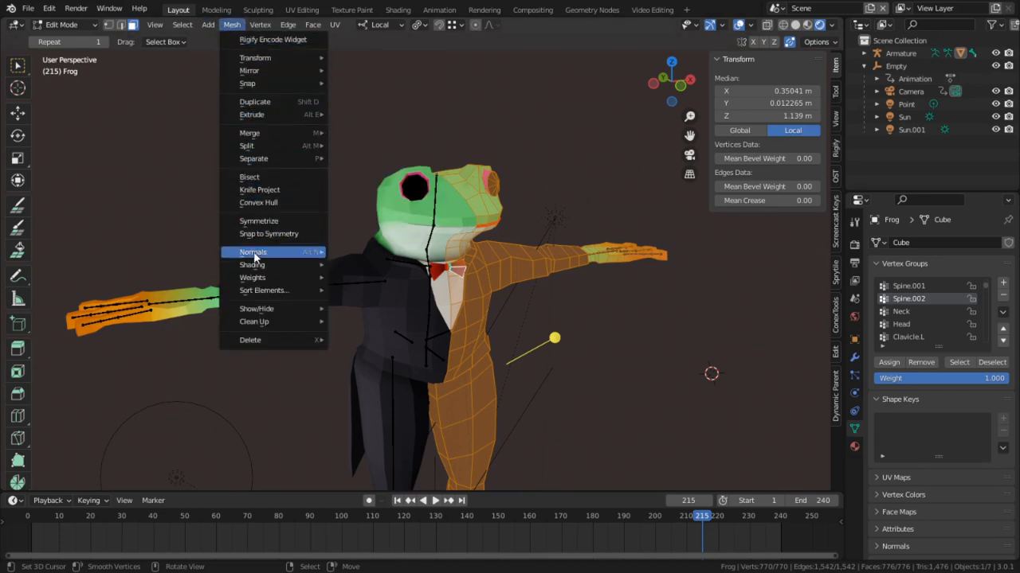
mouse_move(251, 264)
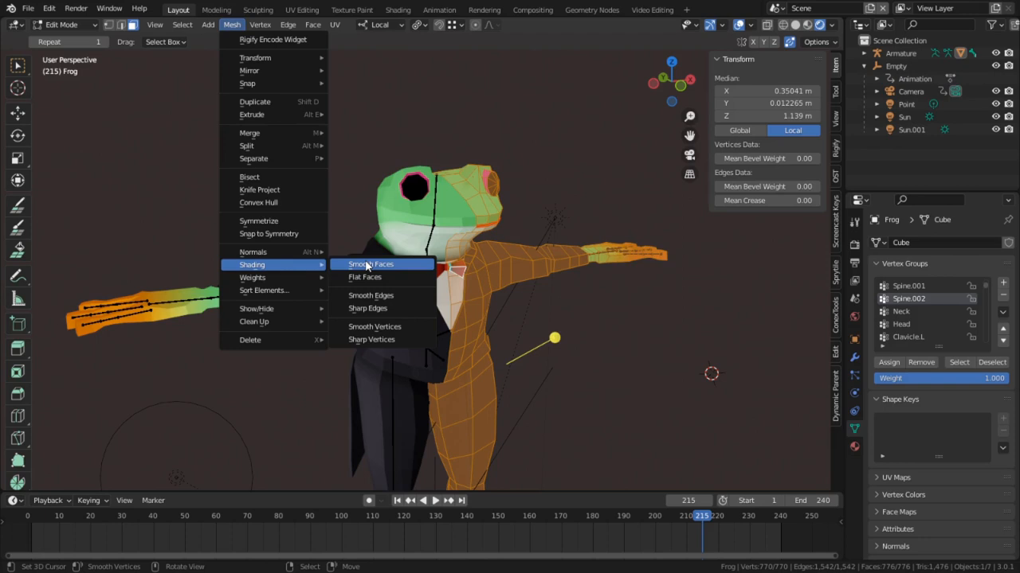
left_click(369, 264)
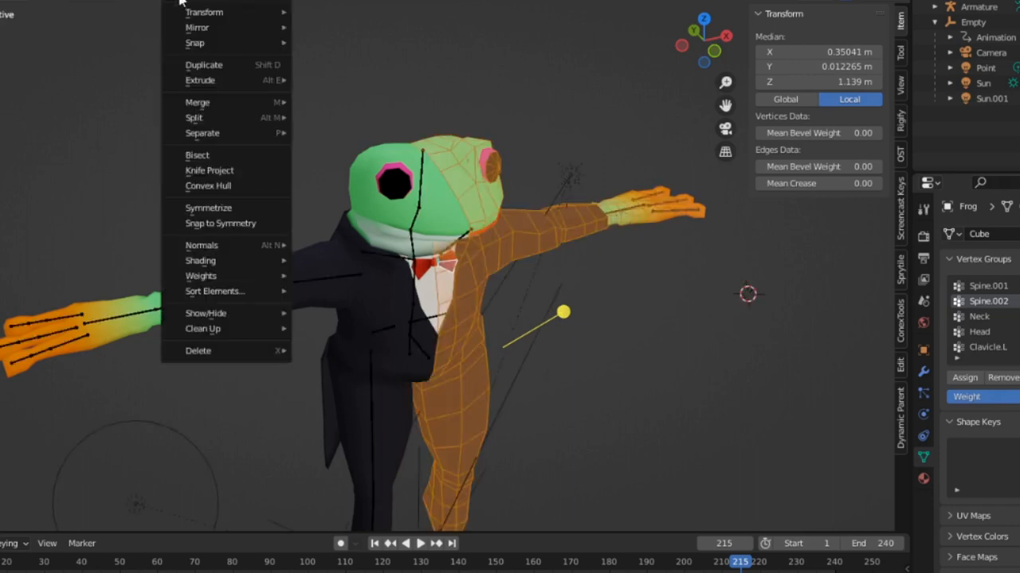
mouse_move(200, 261)
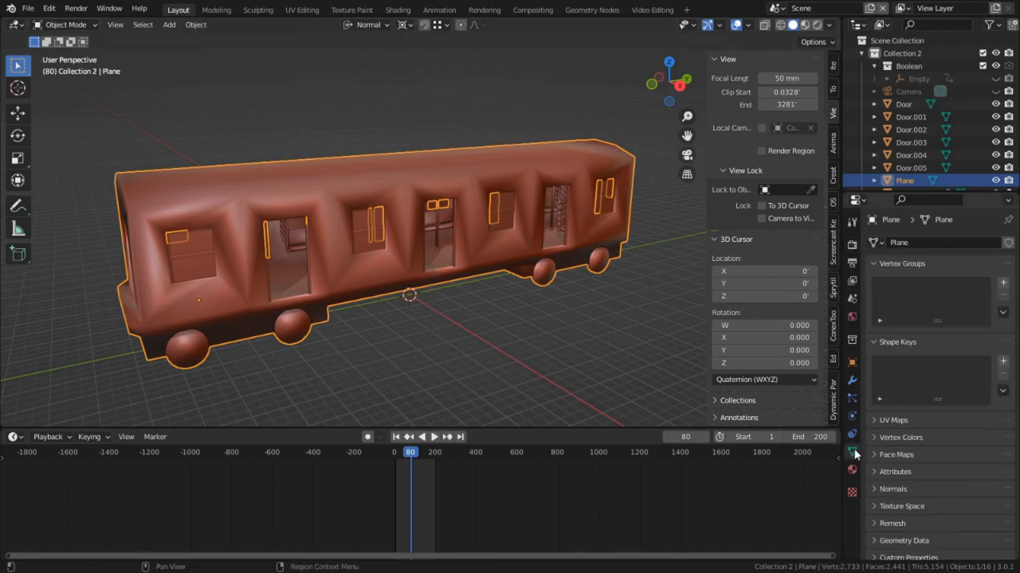
Enable Auto Smooth at 180° under the subway car's Normals, then enter Edit Mode.
left_click(892, 489)
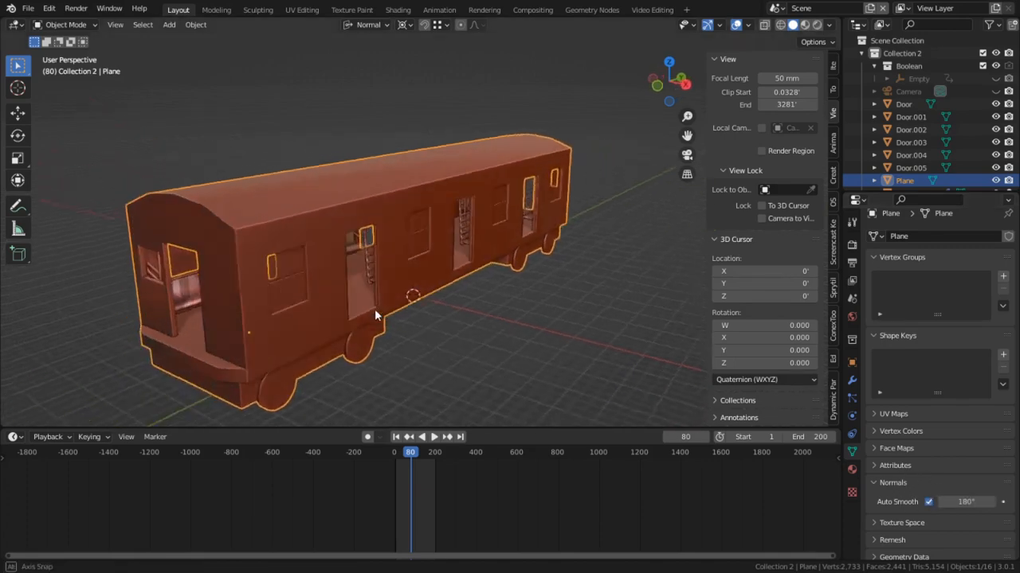
key("Tab")
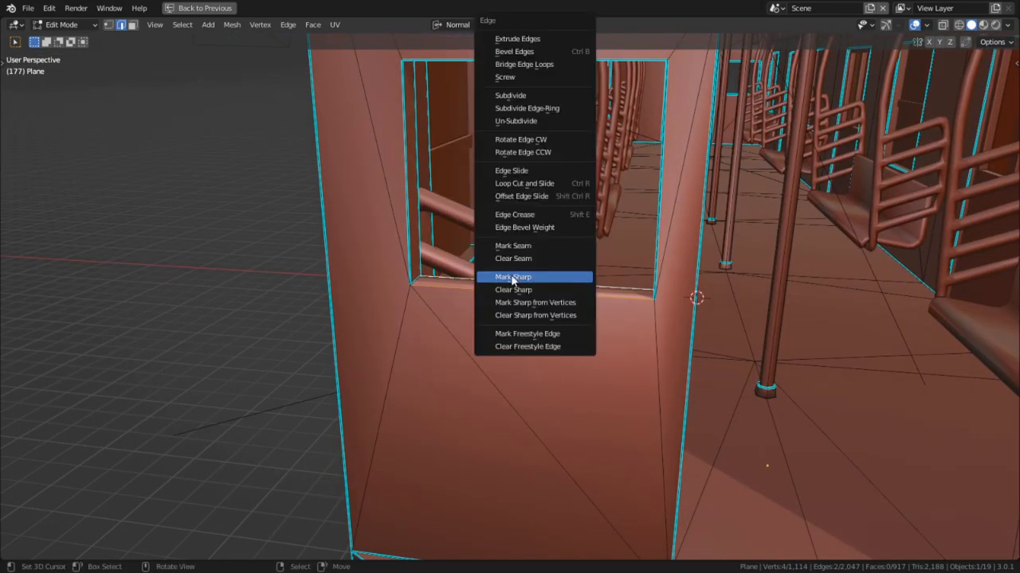
mouse_move(558, 281)
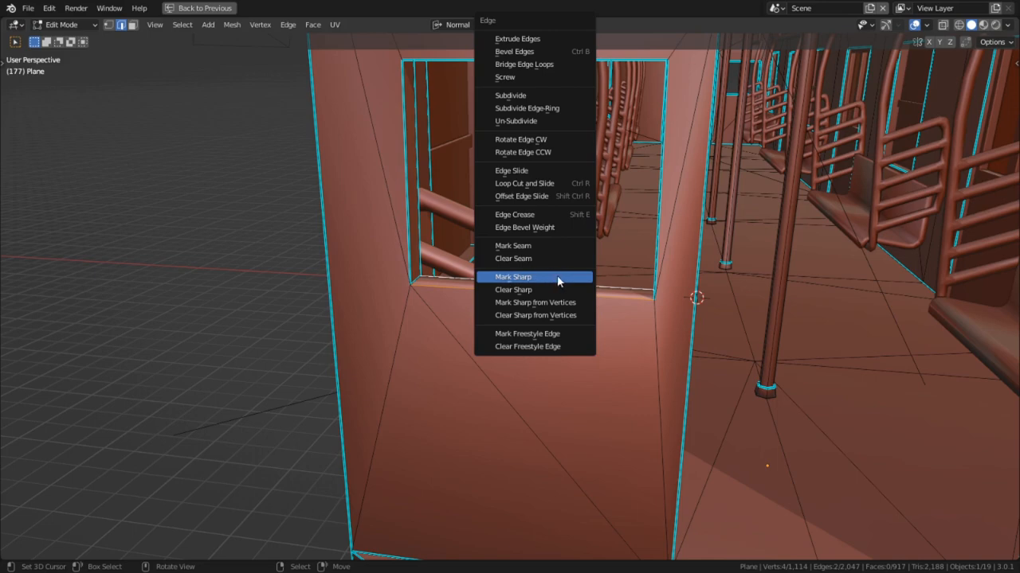
Mark the selected door and window edges sharp and go back to the Animation workspace.
left_click(513, 276)
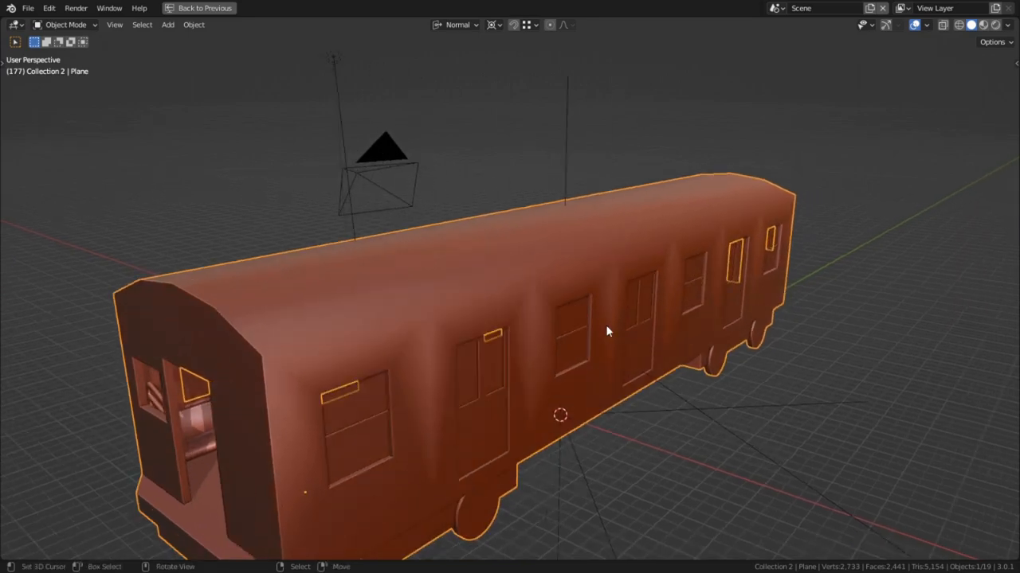
left_click(439, 10)
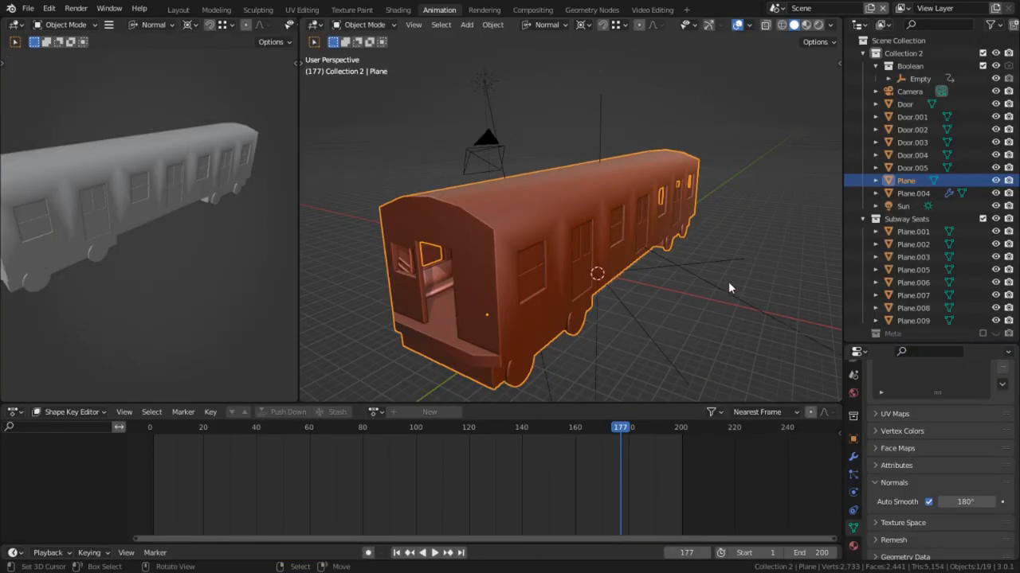